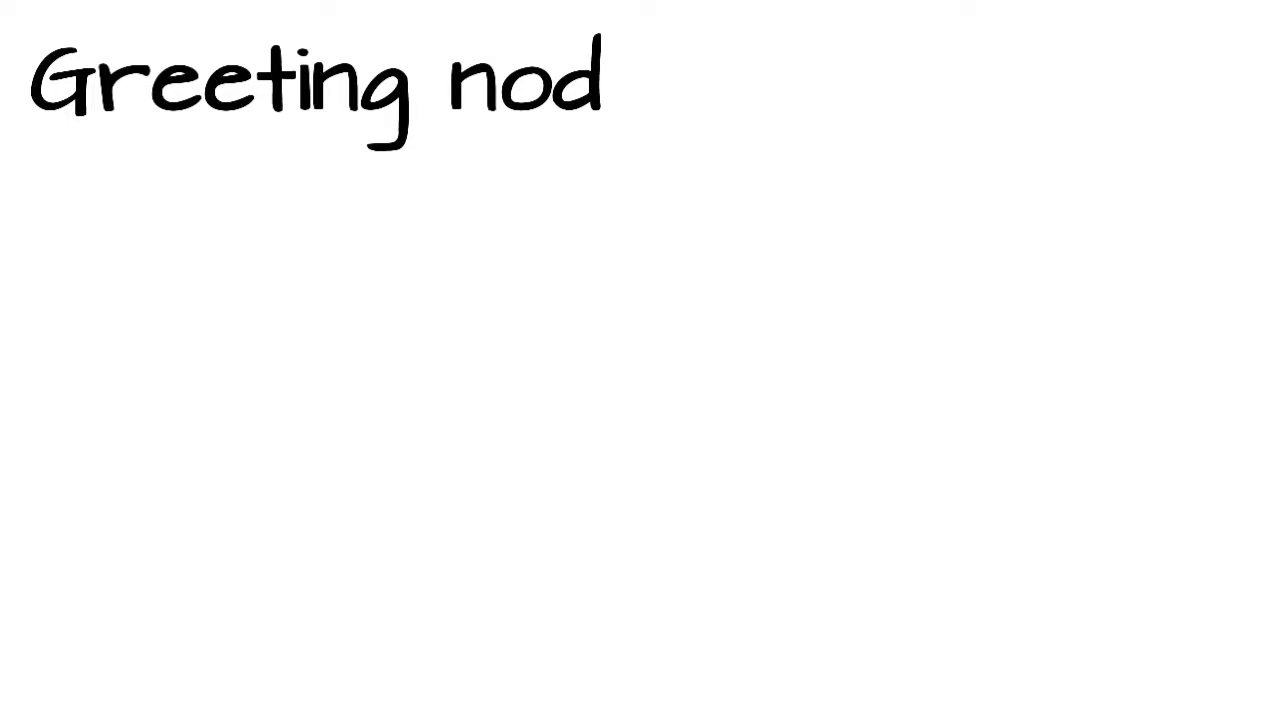
{"action": "type", "text": "nod to greet"}
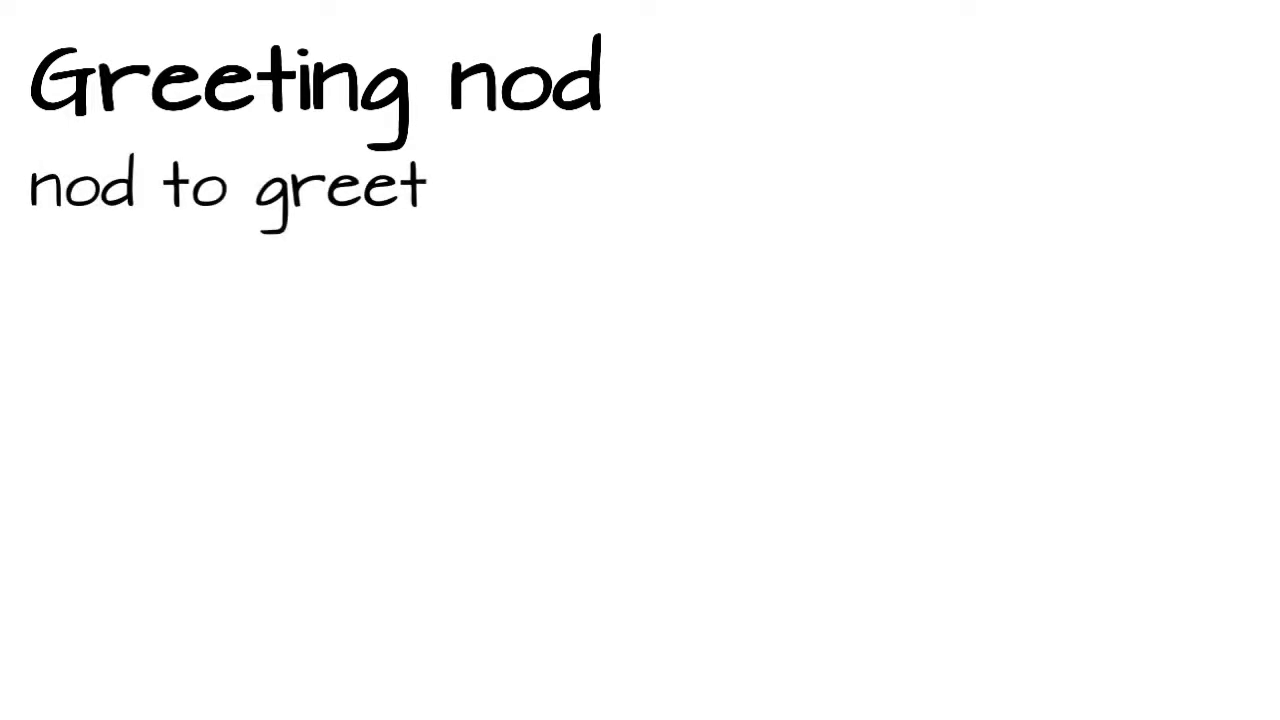